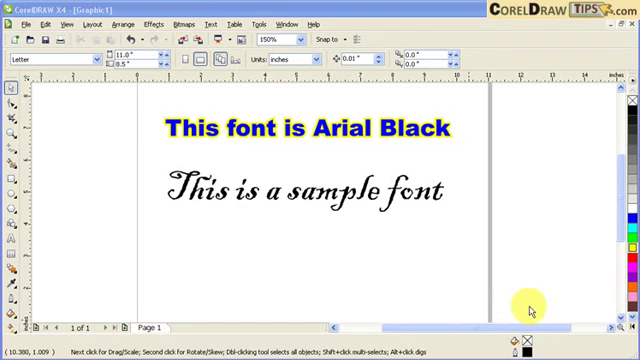
pyautogui.moveTo(380, 232)
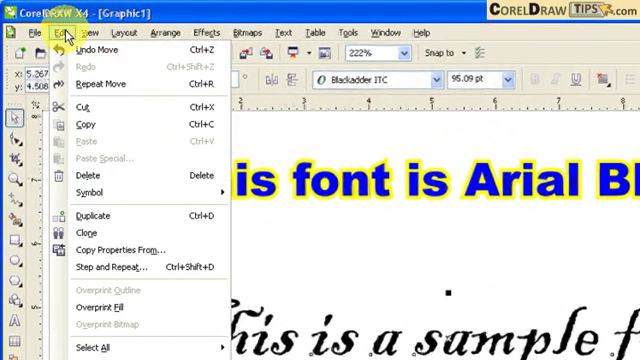
pyautogui.moveTo(120, 249)
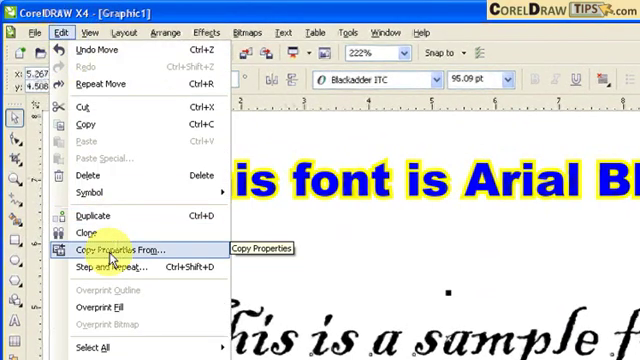
# Copy the heading's Arial Black text properties onto the sample line via Copy Properties From
pyautogui.click(112, 249)
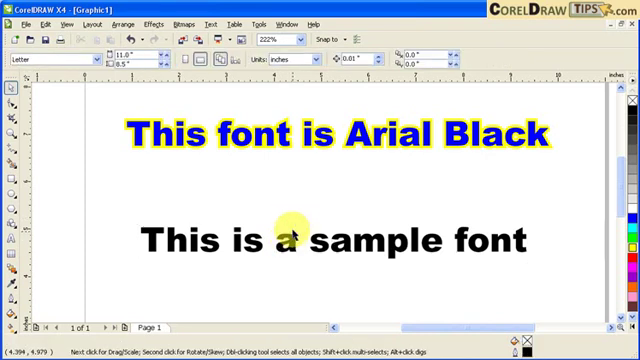
# Undo the copied text properties, restoring the Blackadder ITC script font
pyautogui.click(290, 238)
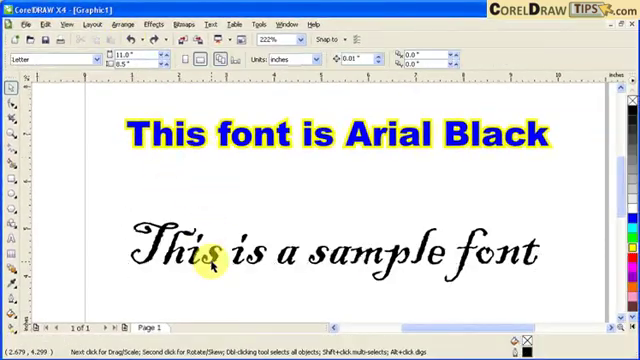
# Select the script sample line and open Edit > Copy Properties From
pyautogui.click(336, 250)
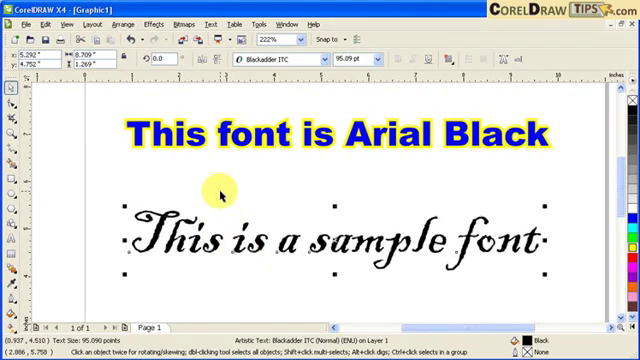
pyautogui.moveTo(200, 148)
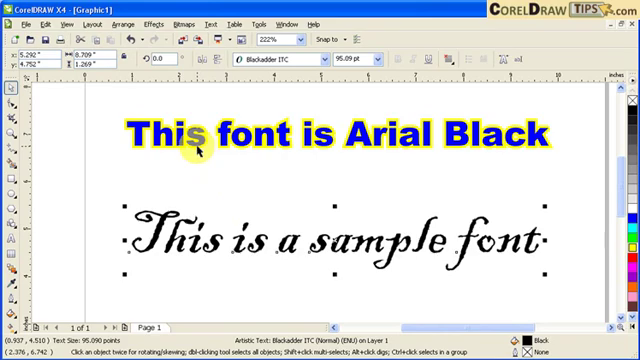
pyautogui.moveTo(205, 225)
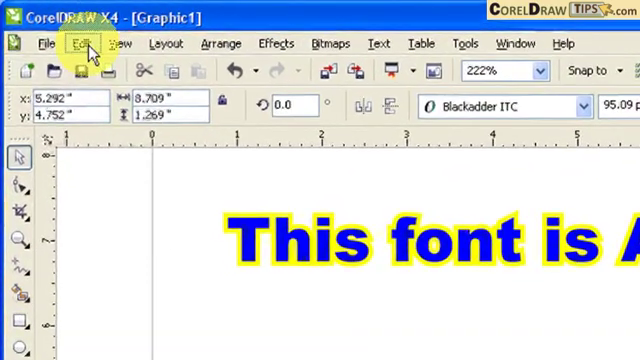
pyautogui.click(70, 44)
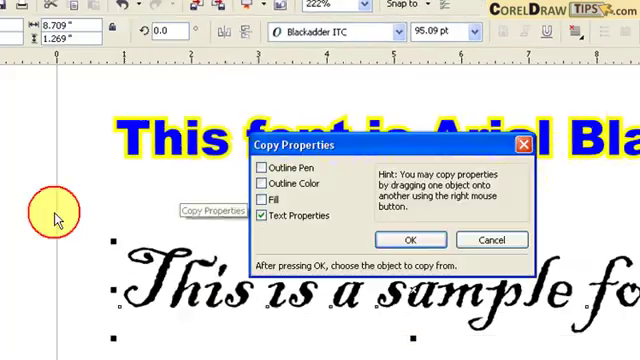